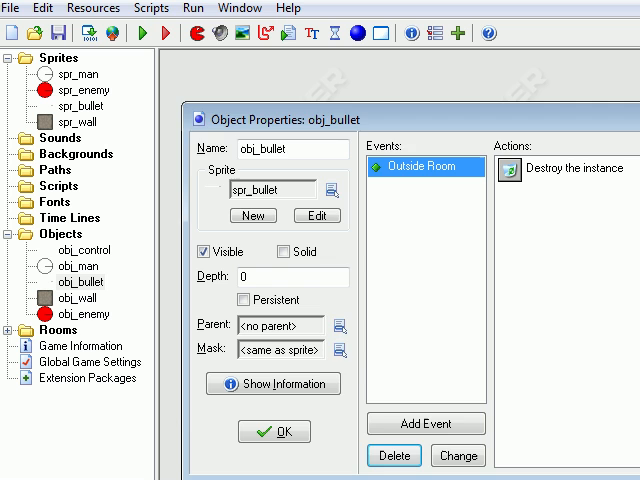
Open obj_man's properties, then obj_bullet's properties showing its Outside Room event.
double_click(82, 267)
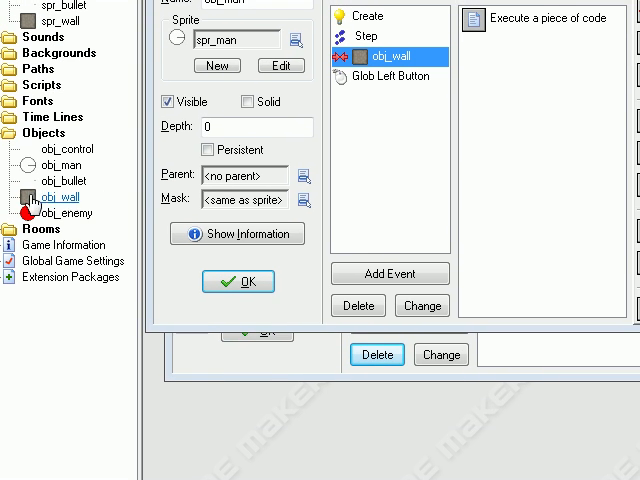
double_click(61, 213)
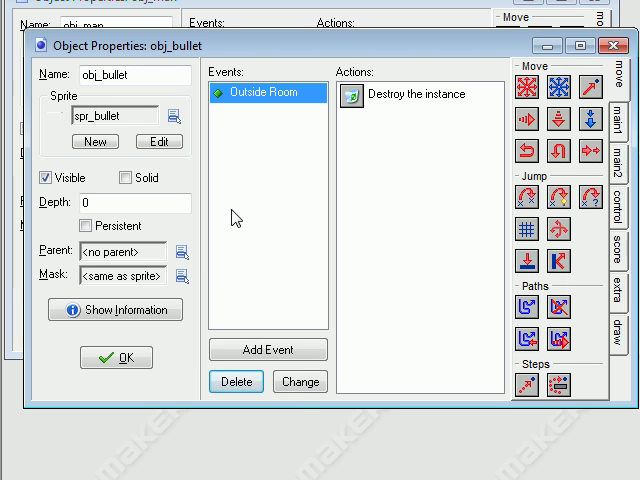
Add a Collision event with obj_wall to obj_bullet and close its properties.
left_click(267, 350)
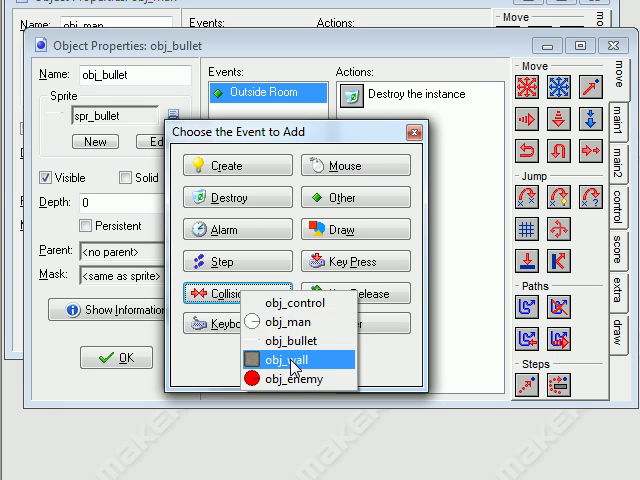
left_click(293, 358)
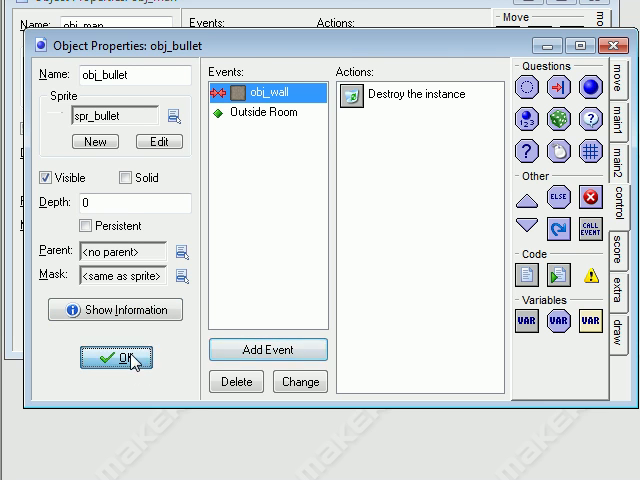
left_click(117, 361)
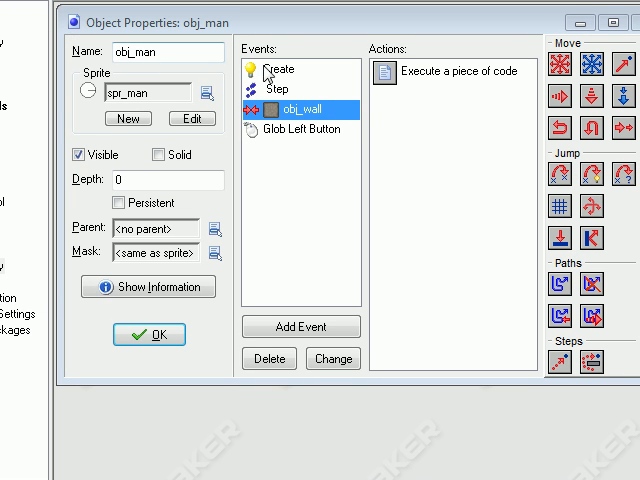
Uncomment lines 14–16 (reloading, reload_time, reload) in obj_man's Create code and save.
left_click(278, 69)
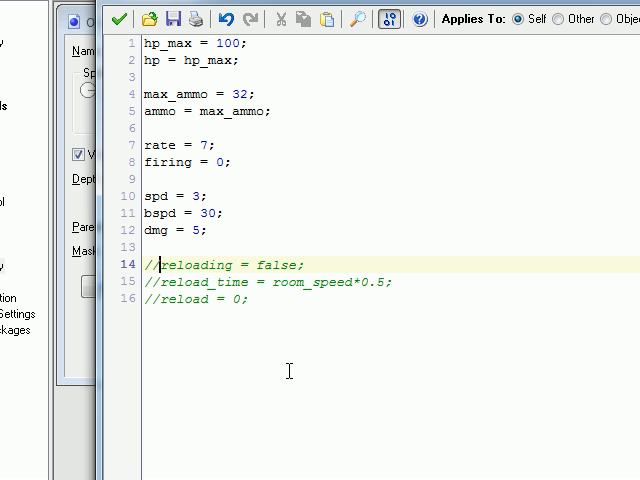
key("BackSpace")
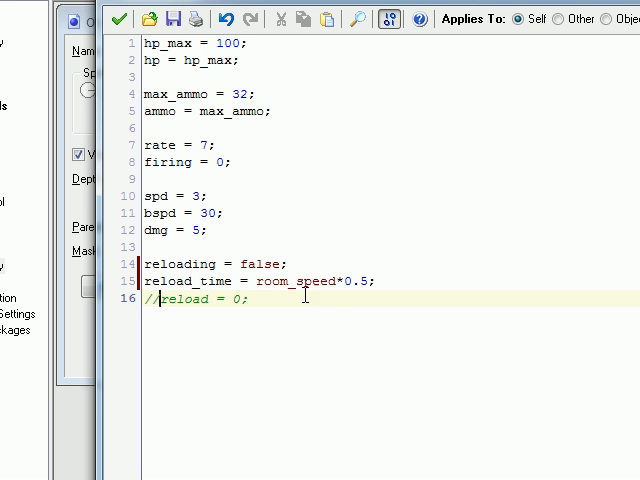
mouse_move(343, 281)
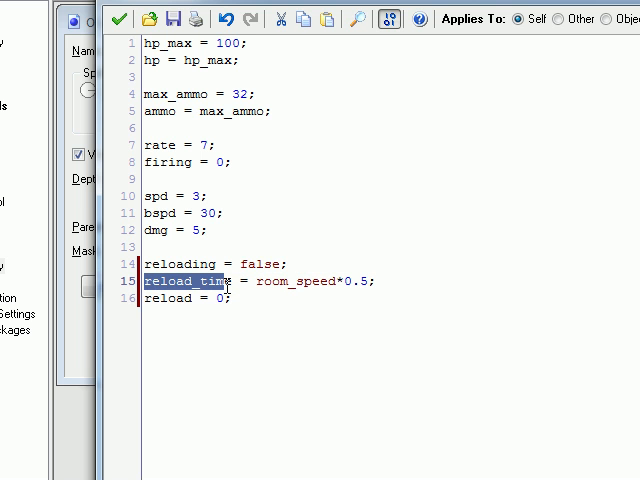
double_click(168, 298)
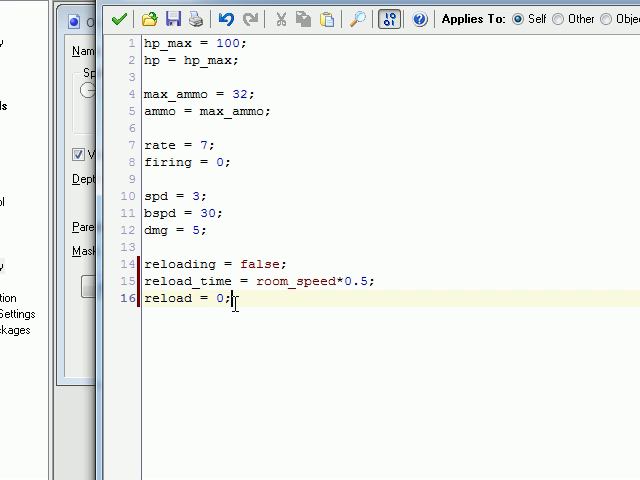
triple_click(185, 299)
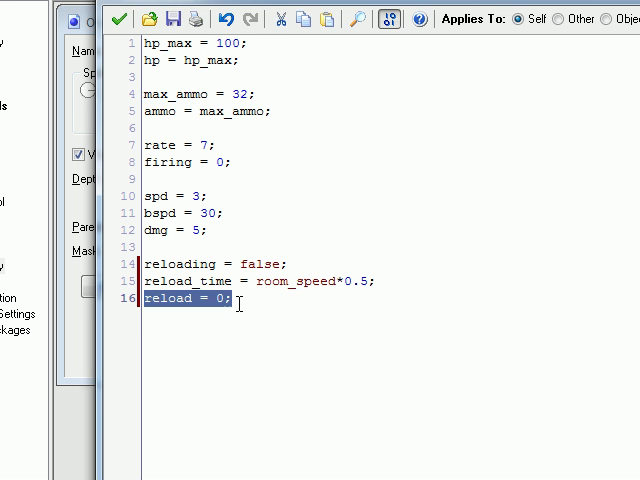
left_click(119, 18)
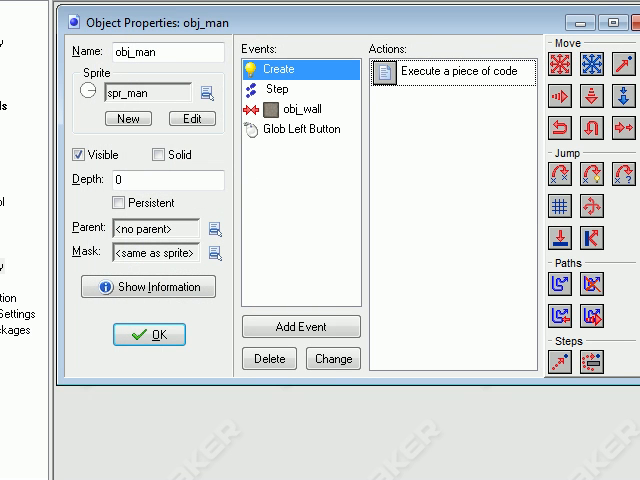
Select obj_man's Step event and open its Execute Code action in the editor.
left_click(275, 89)
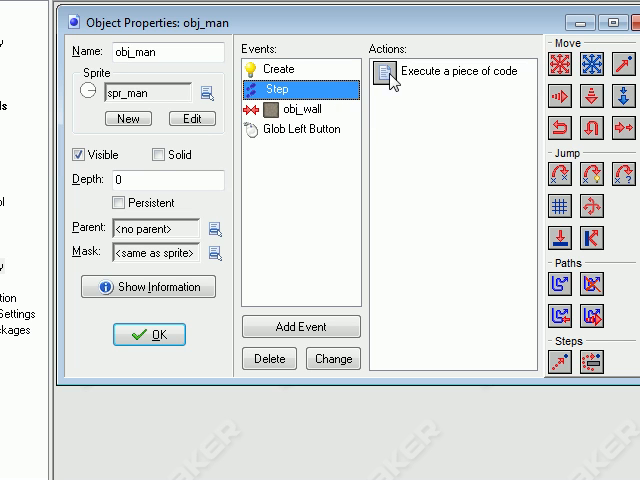
mouse_move(290, 120)
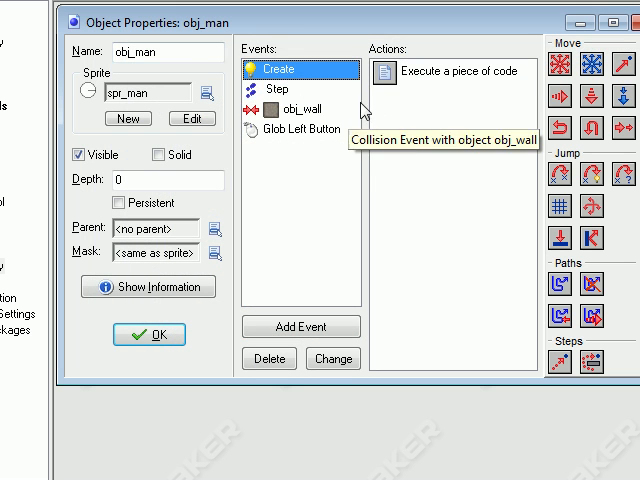
double_click(452, 70)
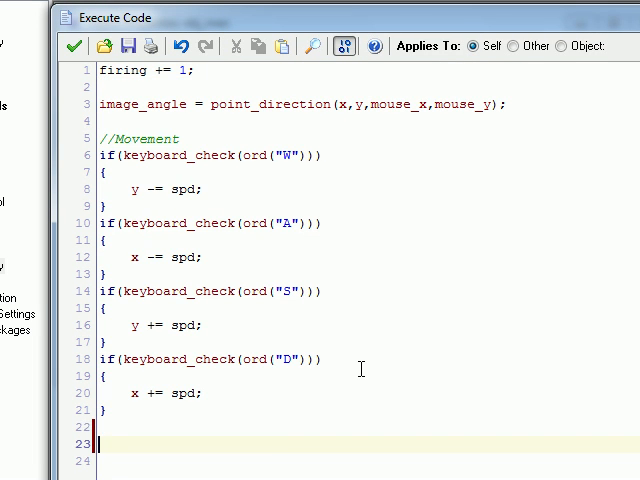
Write the condition if(keyboard_check(ord("R")) && !reloading) in the Step code.
scroll("down", 3)
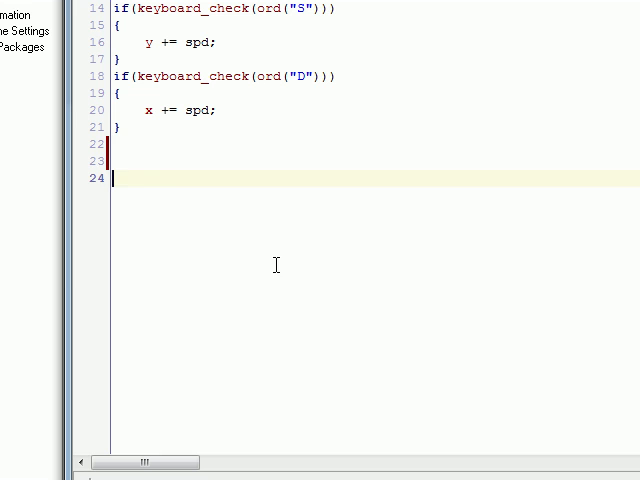
type("if")
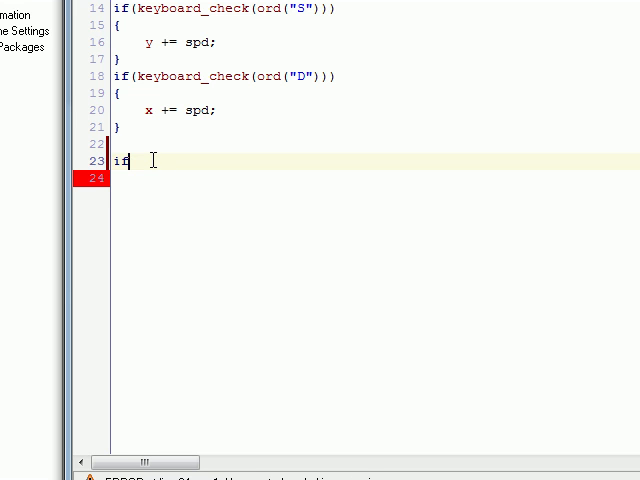
type("(")
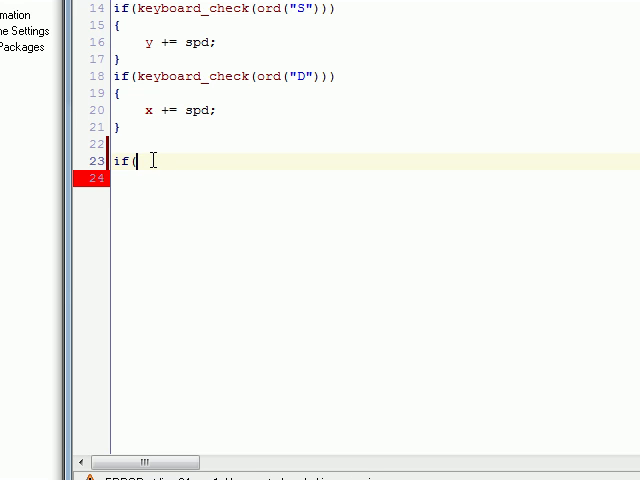
type("keyboard_check(ord")
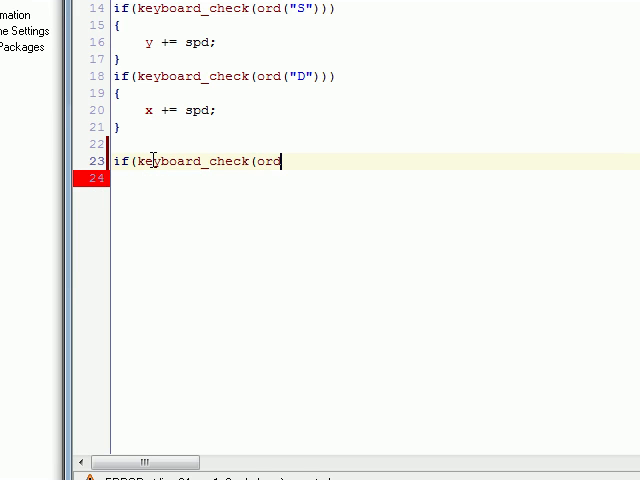
type("(\"")
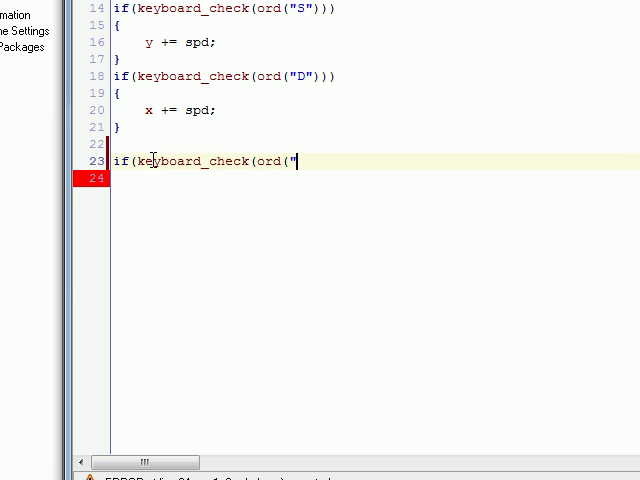
type("R\")")
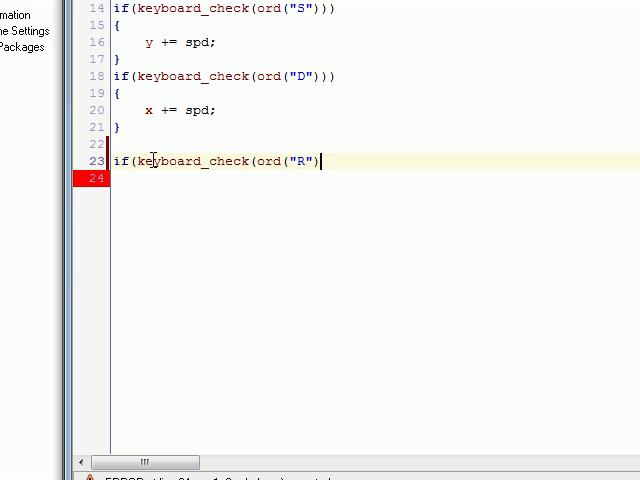
type("&&")
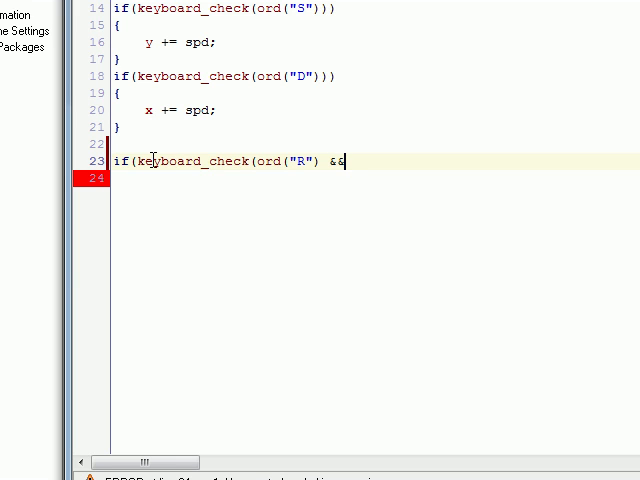
type("!")
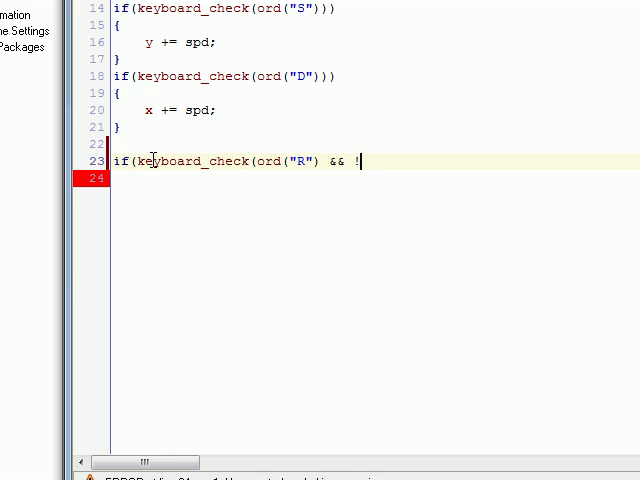
type("relo")
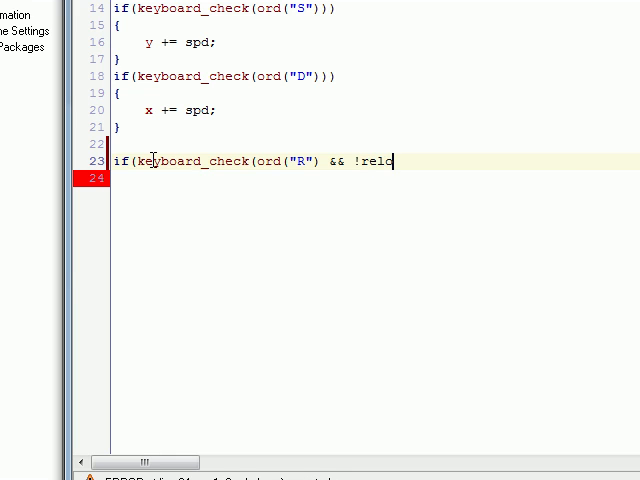
type("ading)")
left_click(375, 178)
type("{")
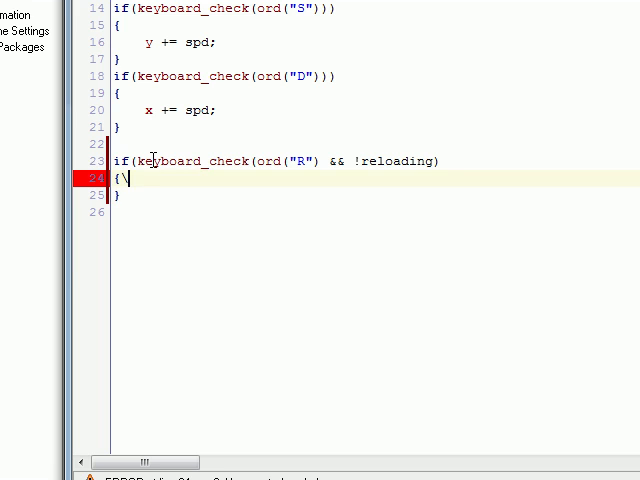
Fill the R-key block with reload = 0 and reloading = true.
type("reloa")
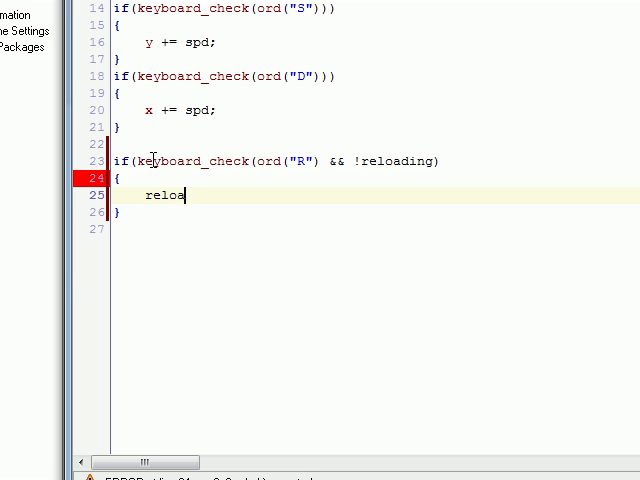
type("d = tru")
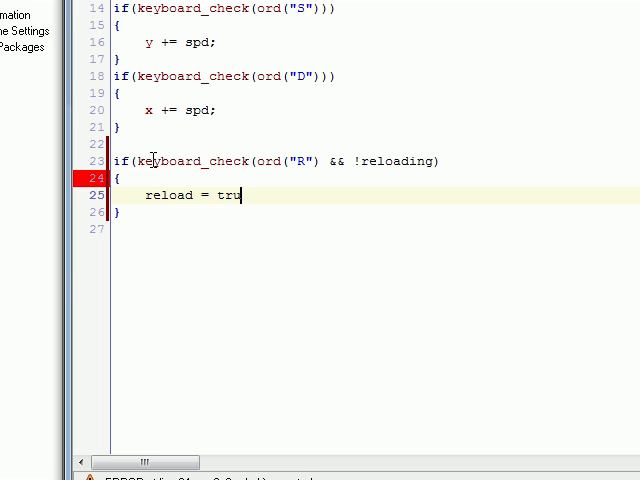
type("0")
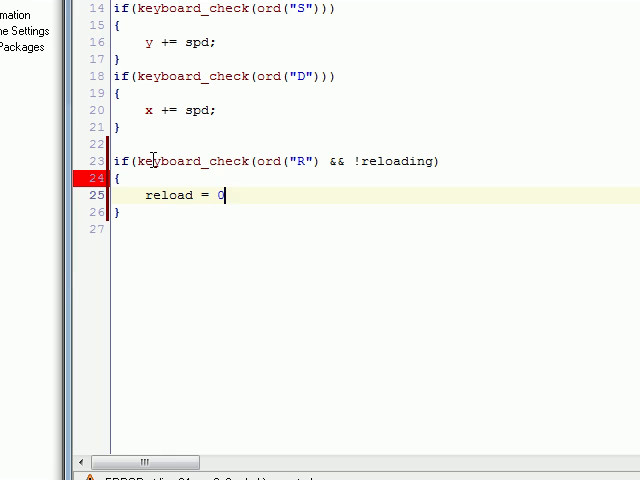
type("reloadin")
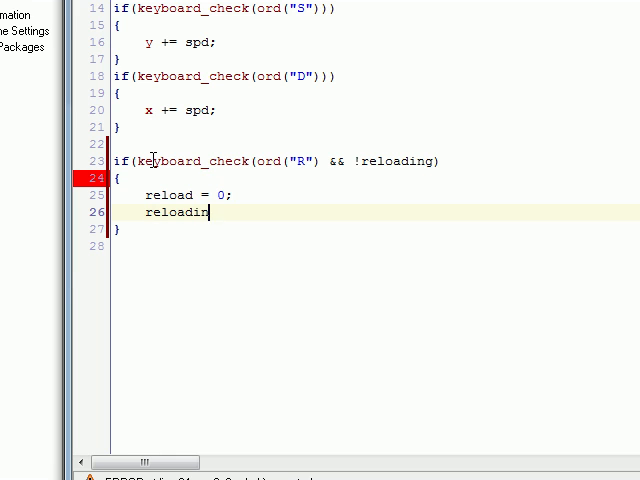
type("g =")
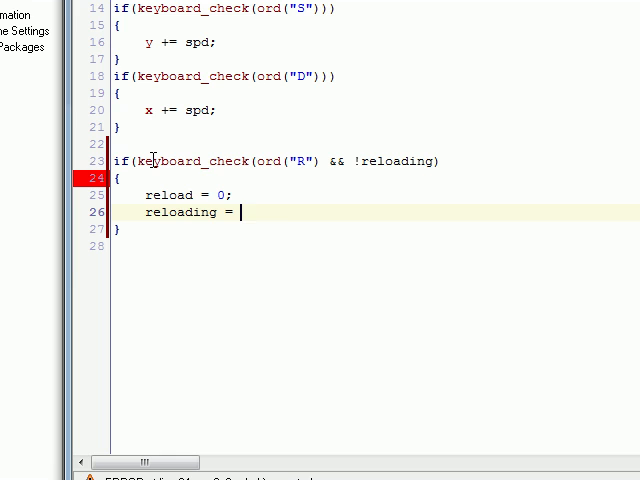
type("tu")
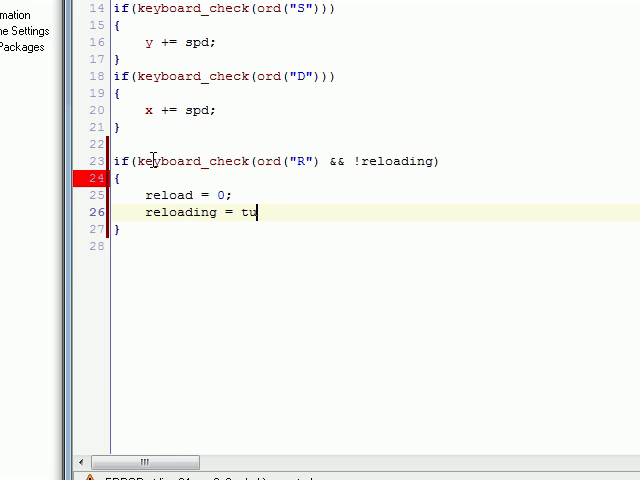
type("rue;")
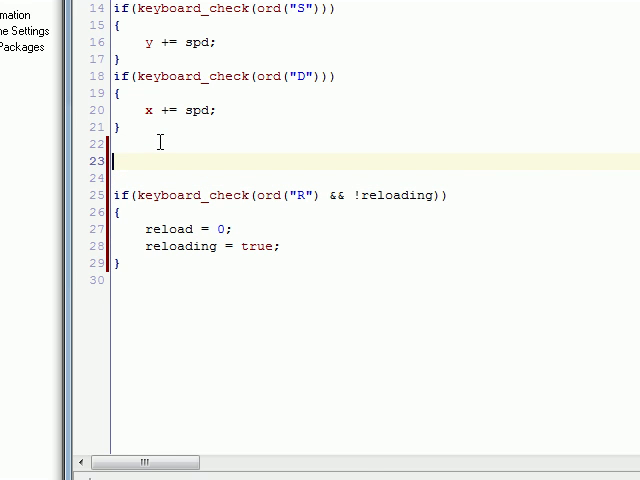
Start an if(reloading) block that increments reload each step.
type("if()")
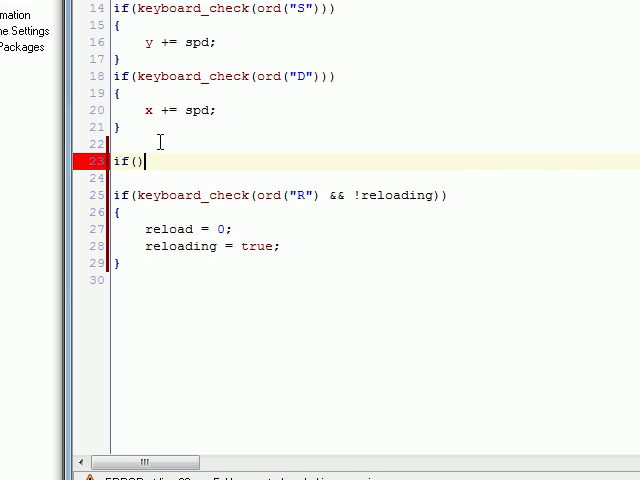
type("reloadin")
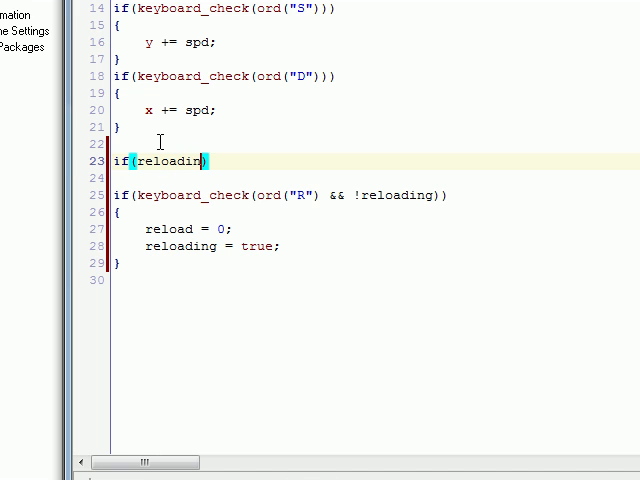
type("g")
left_click(375, 178)
type("{")
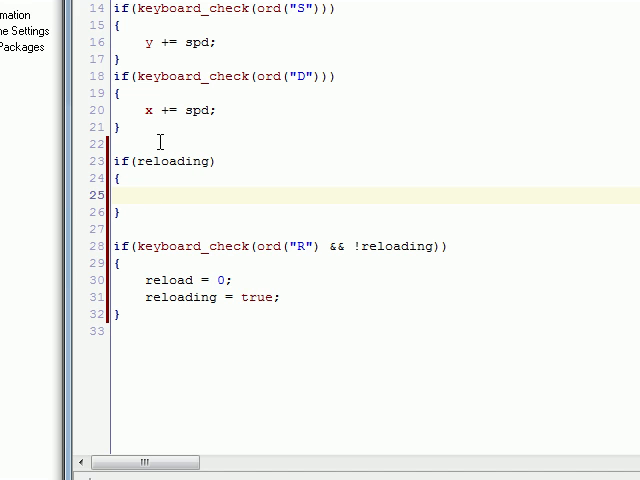
type("reload += 1;")
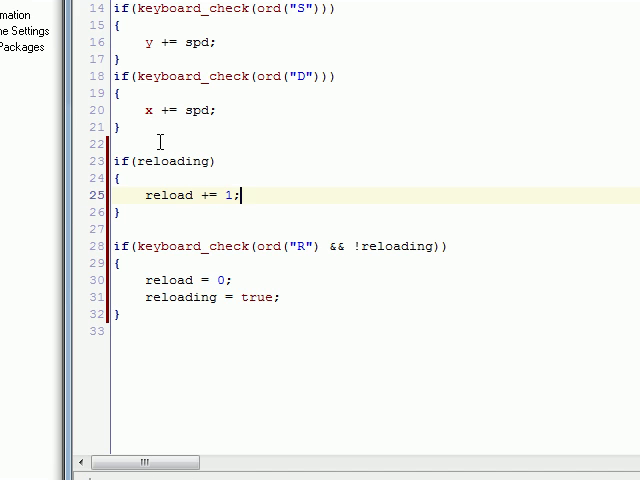
Inside it, when reload > reload_time, reset reload, stop reloading and set ammo to max_ammo.
type("if()")
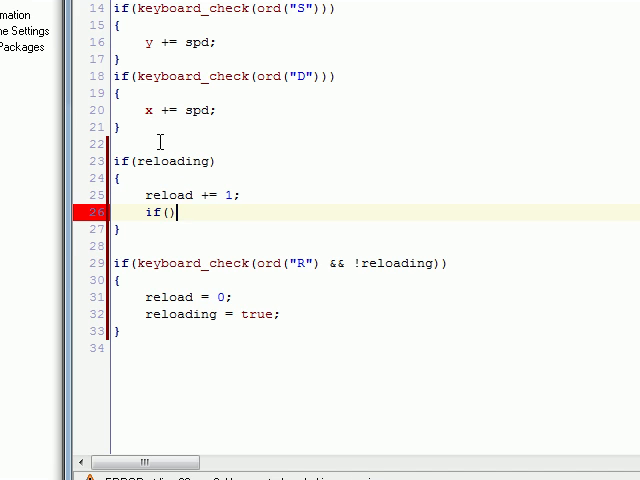
type("rl")
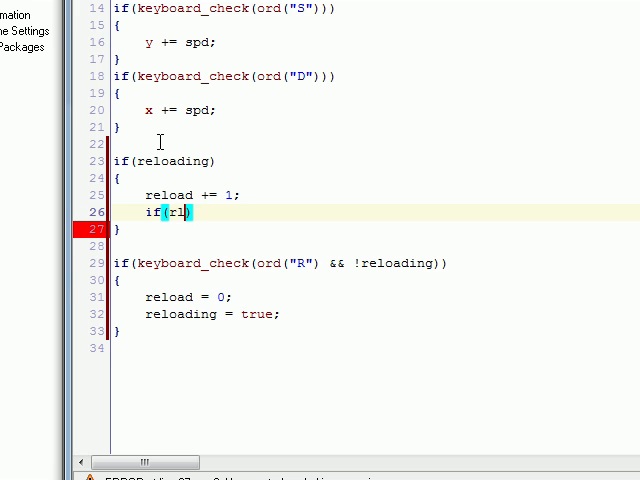
type("eload")
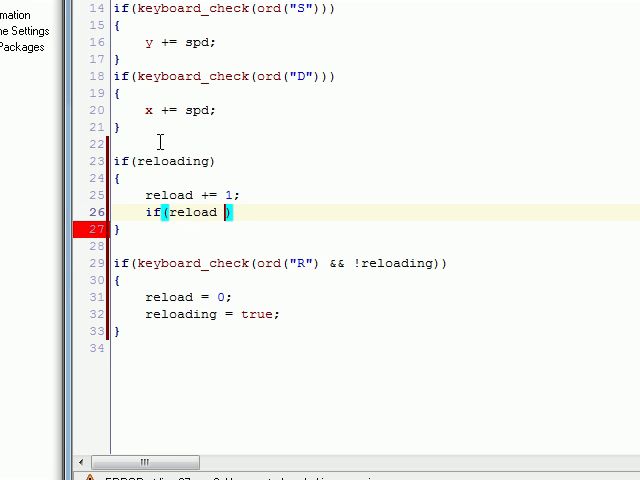
type("> rle")
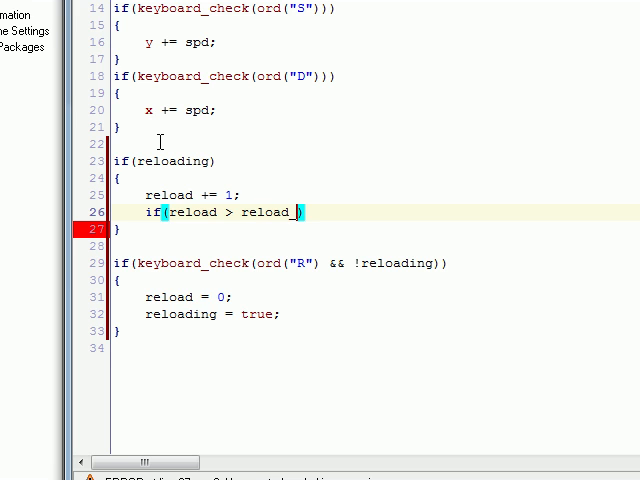
type("time)")
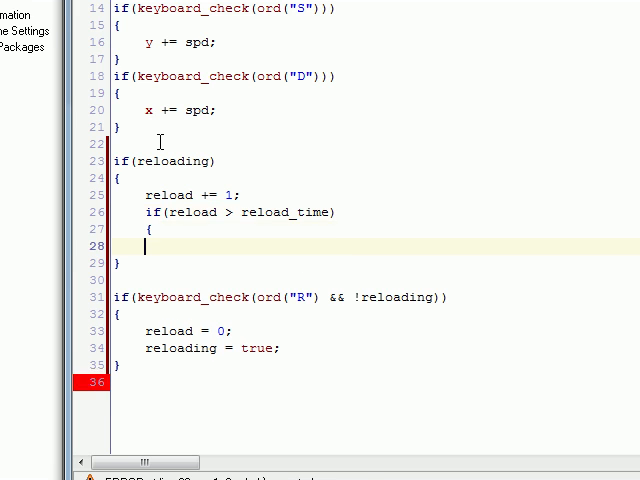
type("re")
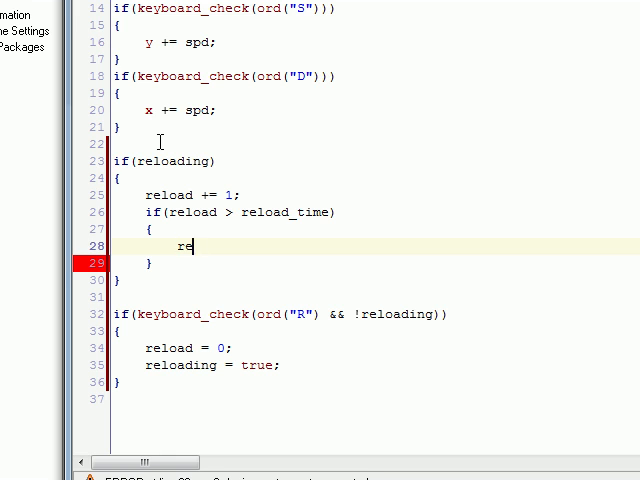
type("load = 0;")
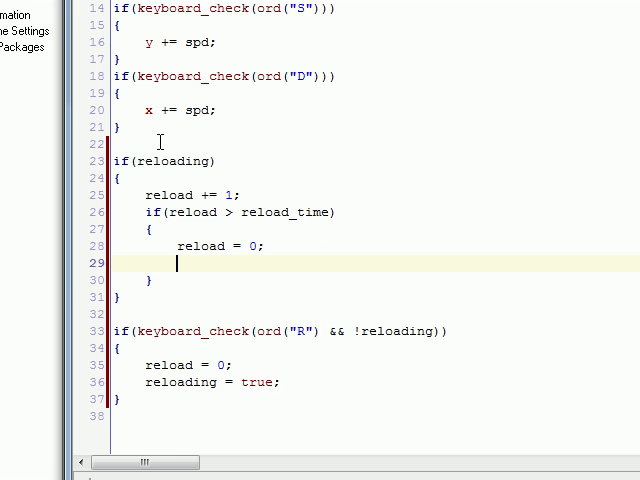
type("relaoding = false")
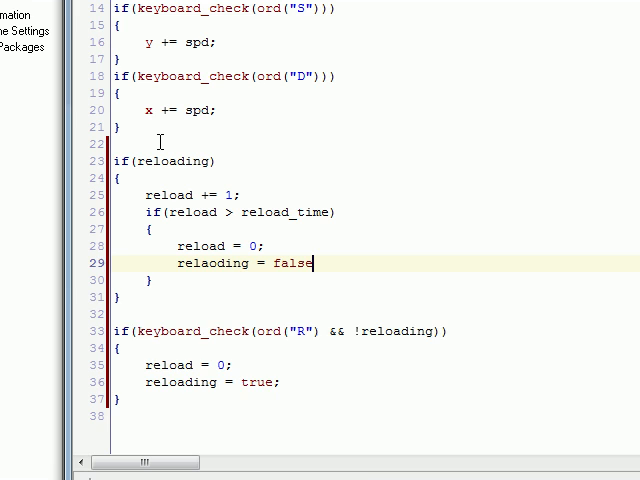
type("ammo")
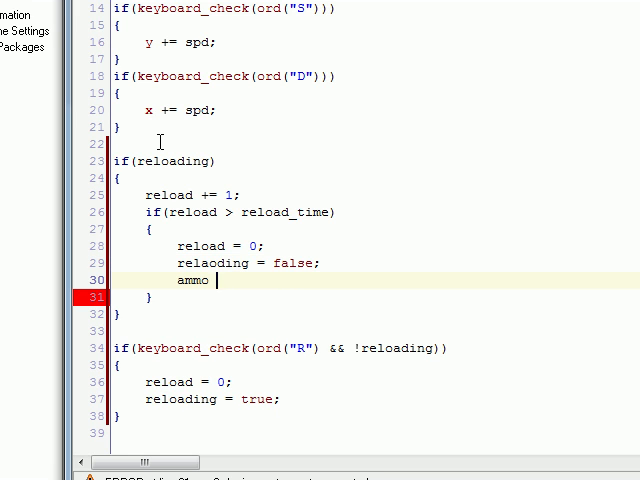
type("= max;")
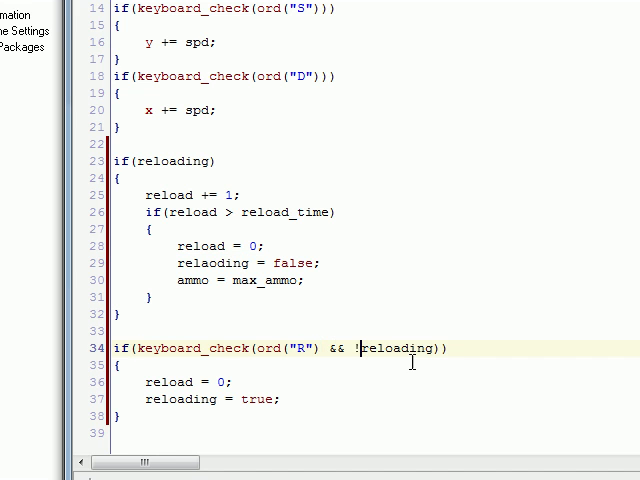
left_click(146, 382)
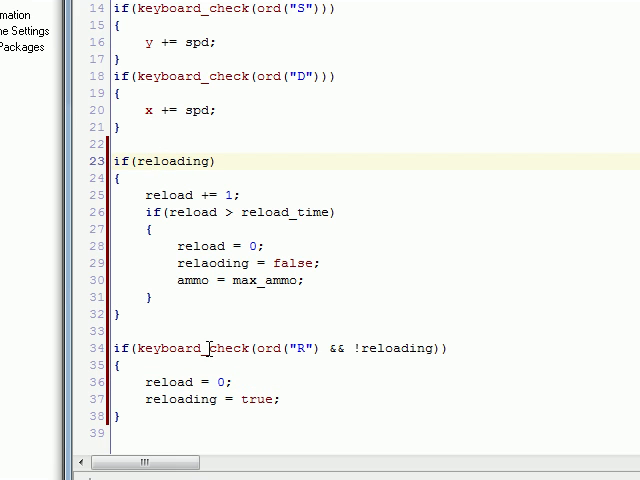
left_click(170, 195)
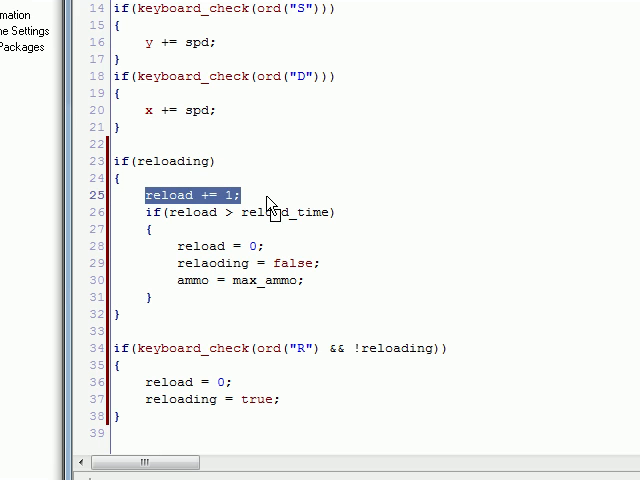
left_click(217, 212)
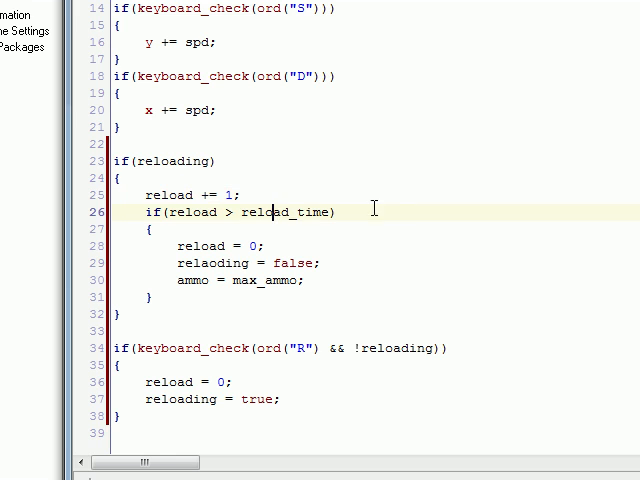
mouse_move(315, 228)
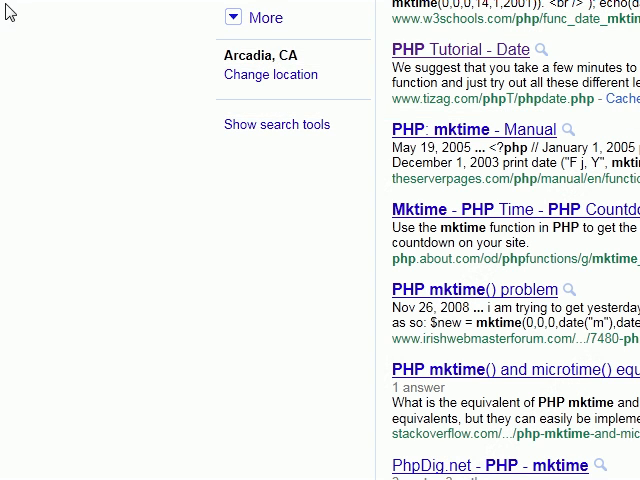
scroll("down", 3)
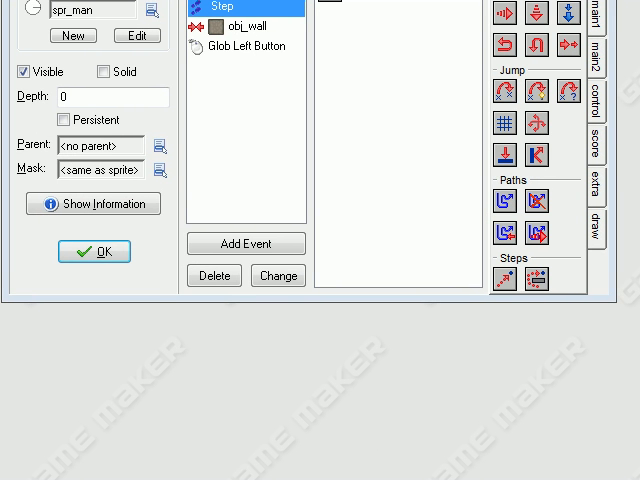
Add a Draw event to obj_man and begin draw_sprite_ext with sprite_index.
left_click(245, 243)
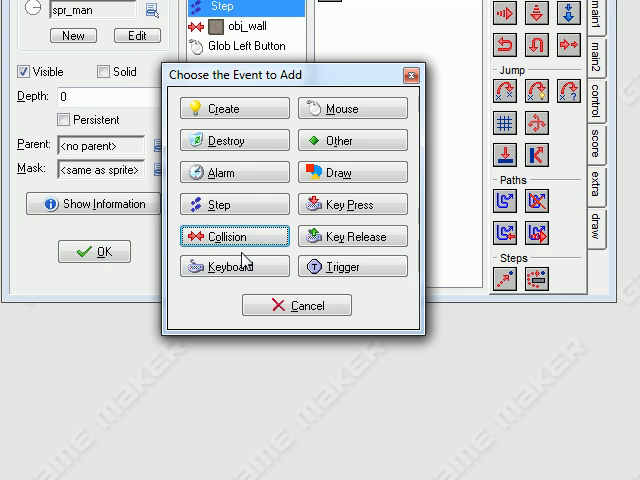
left_click(337, 172)
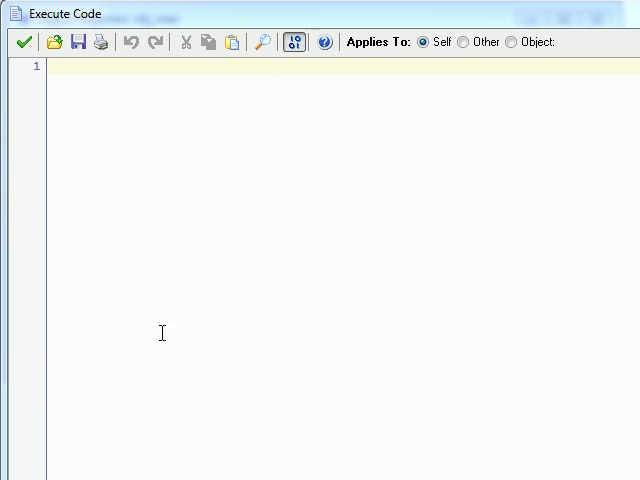
type("e")
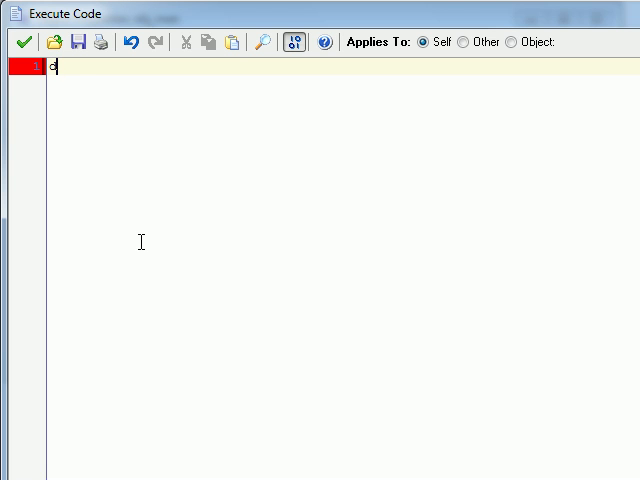
type("raw_sprite_ext")
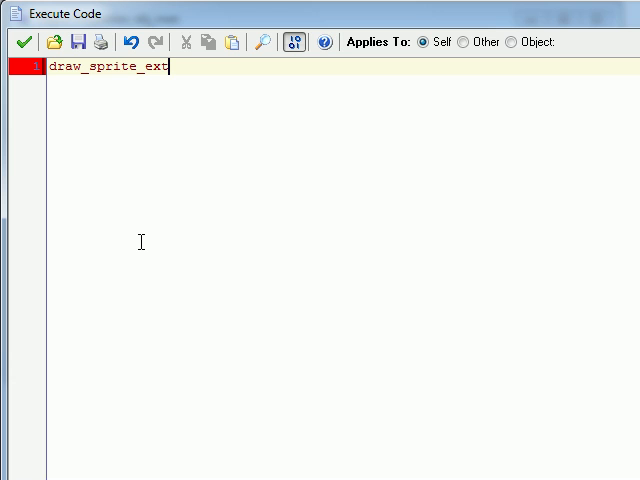
type("()")
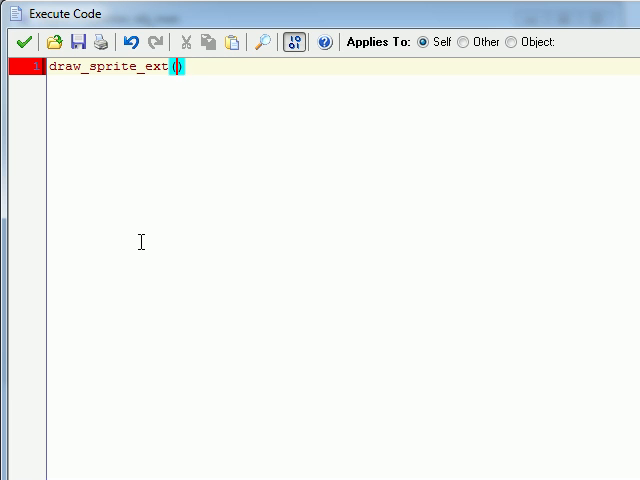
type("sprite_index,")
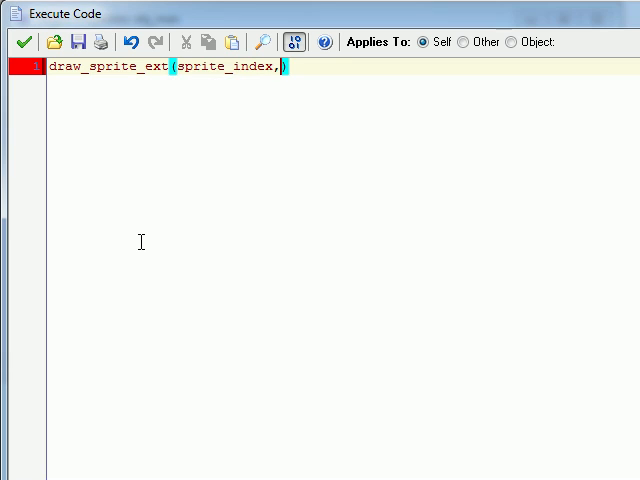
Complete the arguments: image_index, x, y, 1, 1, image_angle, -1, 1.
type("ima")
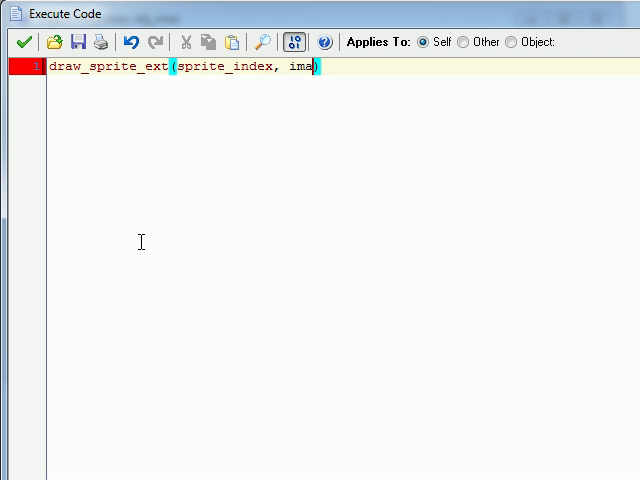
type("ge_index")
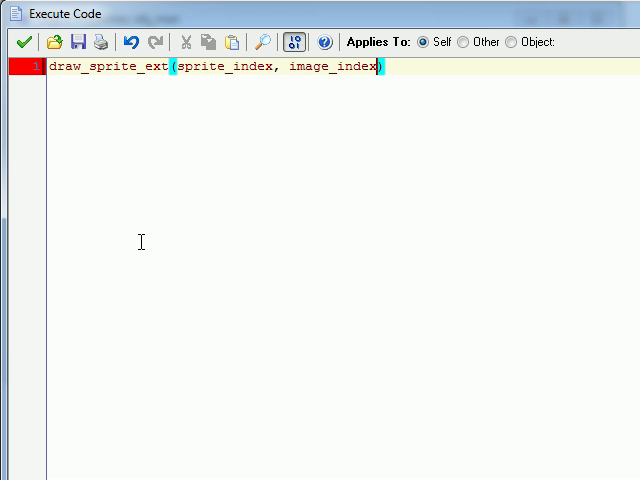
type(",j")
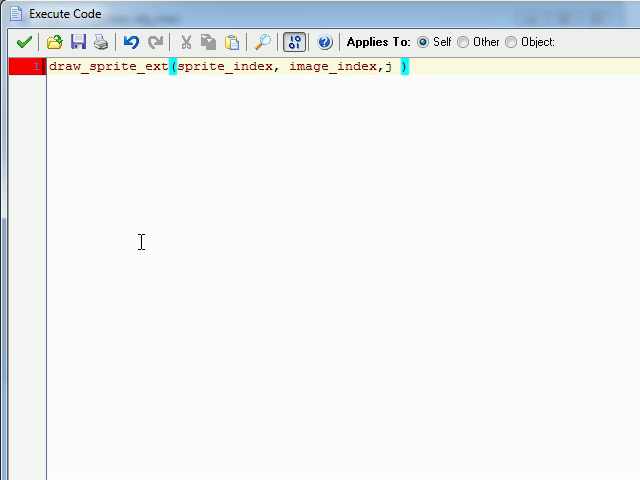
type("x, y,")
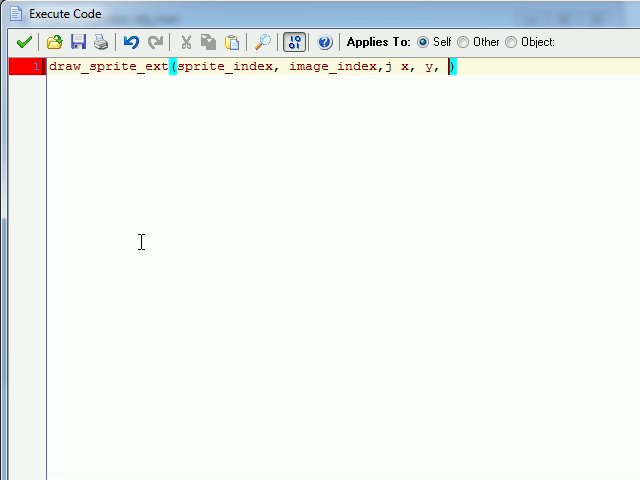
type("1, 1, i")
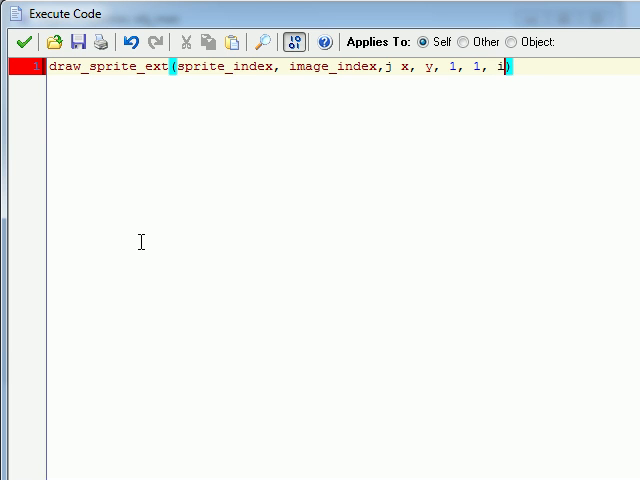
type("mage_ang")
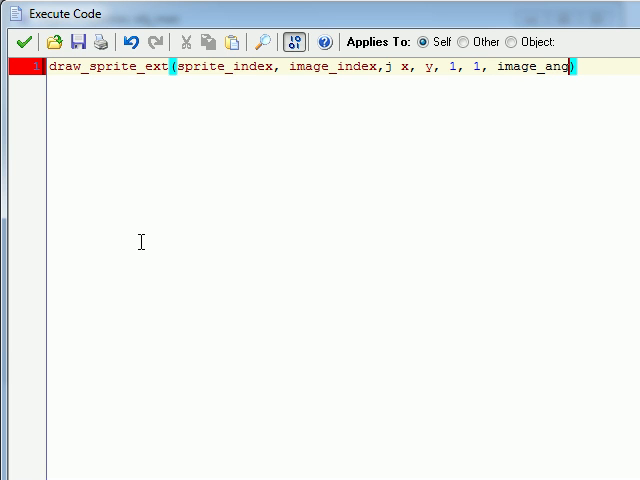
type("le,")
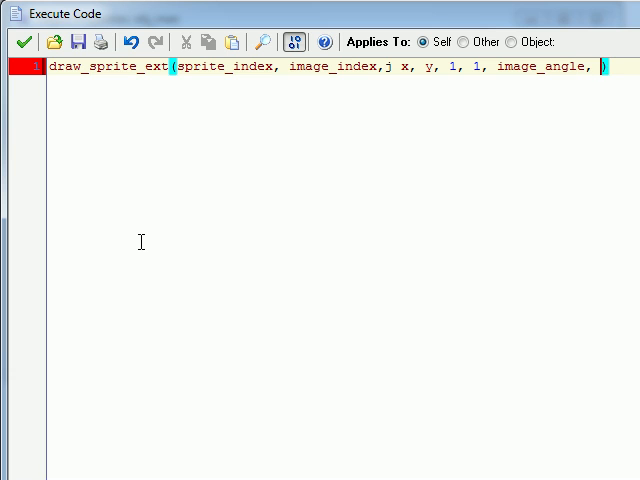
type("-1, 1")
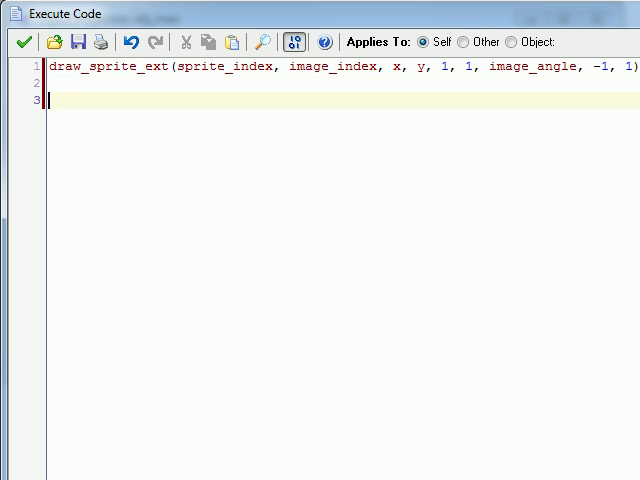
Add an if(reloading) block with draw_set_color(c_white), then begin a draw call.
type("if(r")
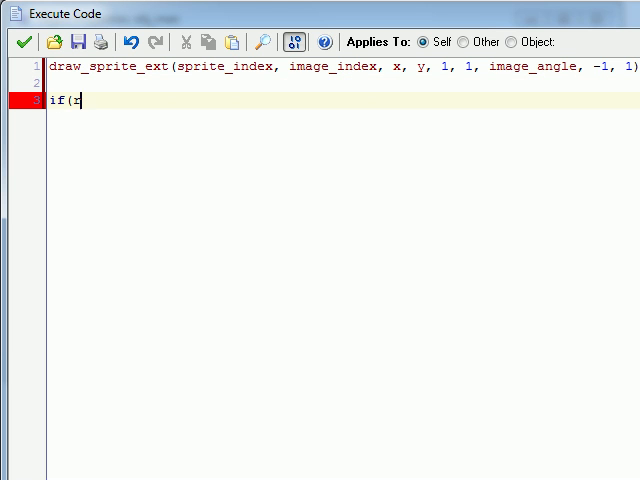
type("el")
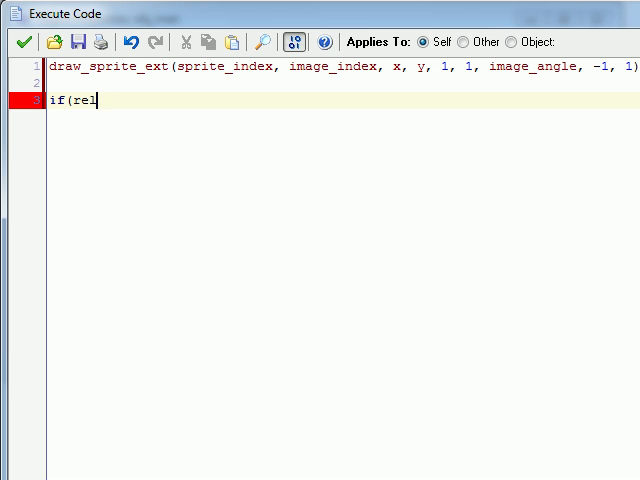
type("oading")
type("{")
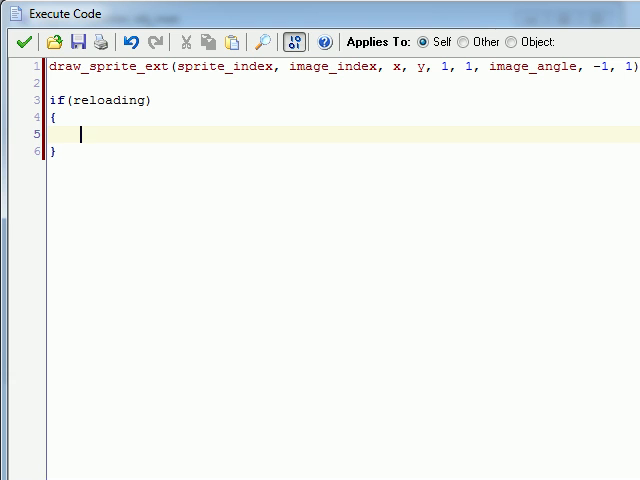
type("d")
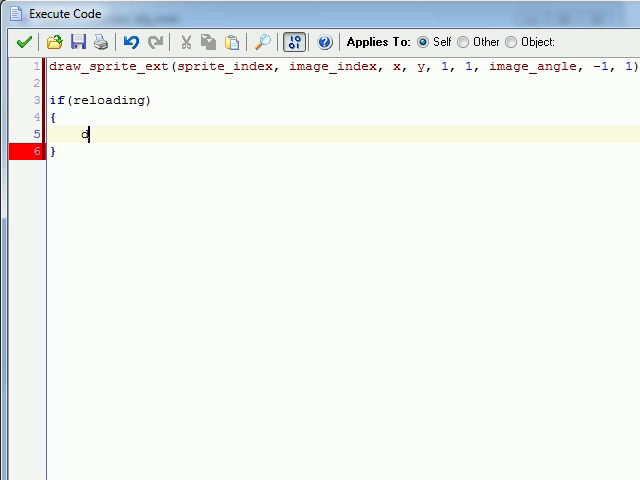
type("raw_set_")
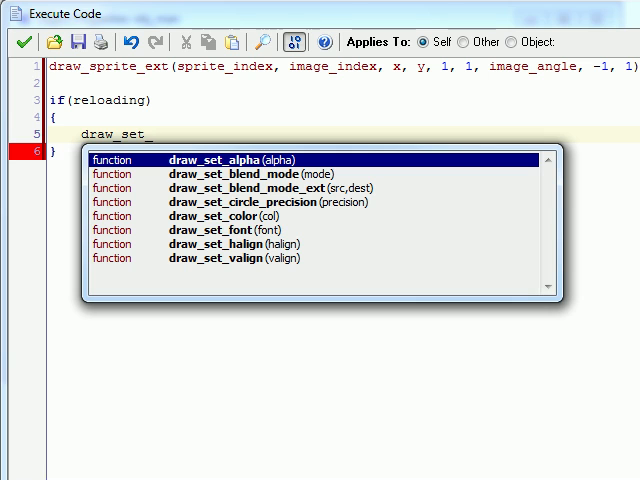
type("color(c_")
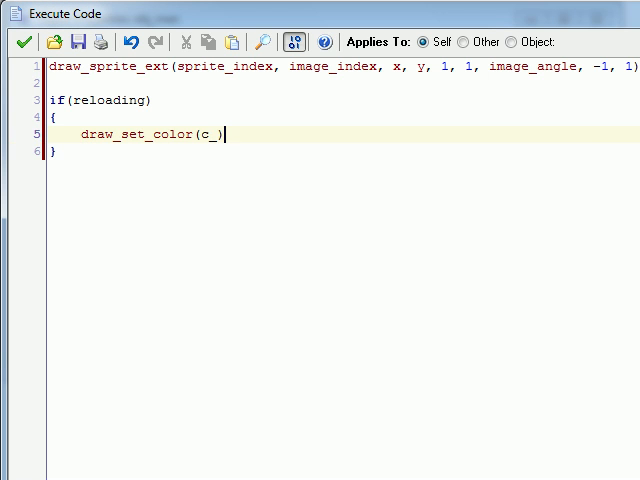
type("c")
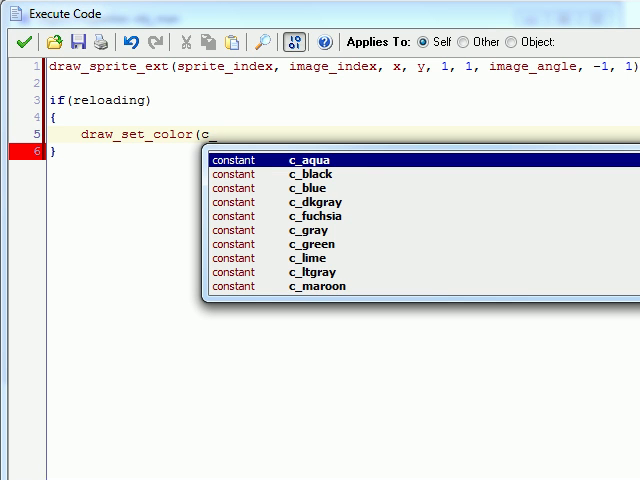
type("white);")
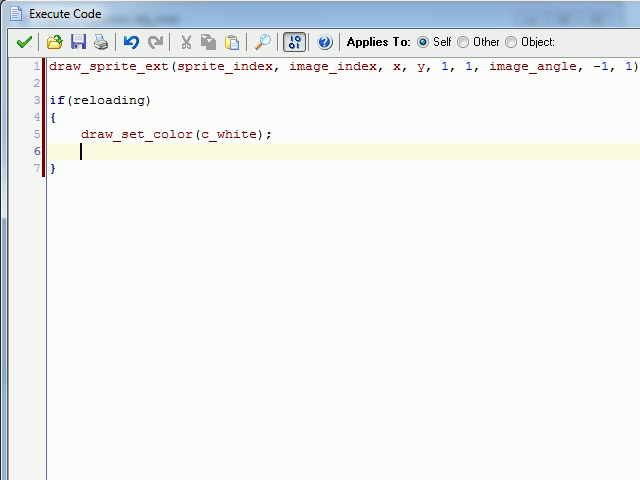
type("draw_rectangle(")
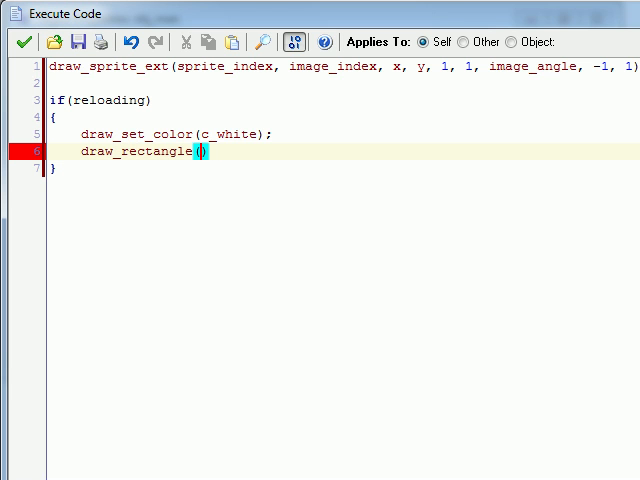
Enter draw_rectangle coordinates x-16, y-16, x+16, y-18, correcting the arguments in place.
type("x,y,")
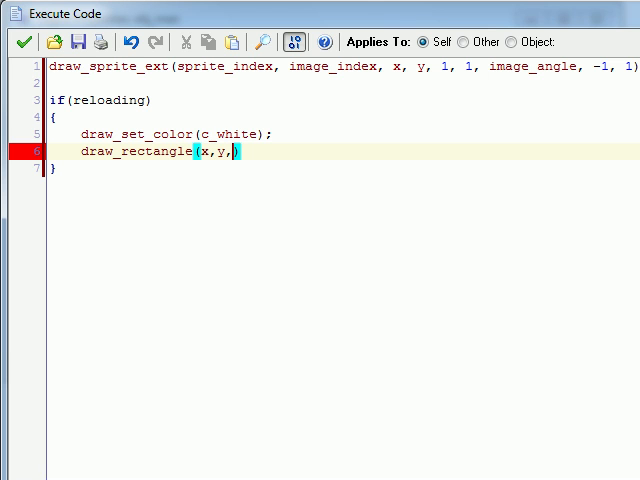
key("BackSpace")
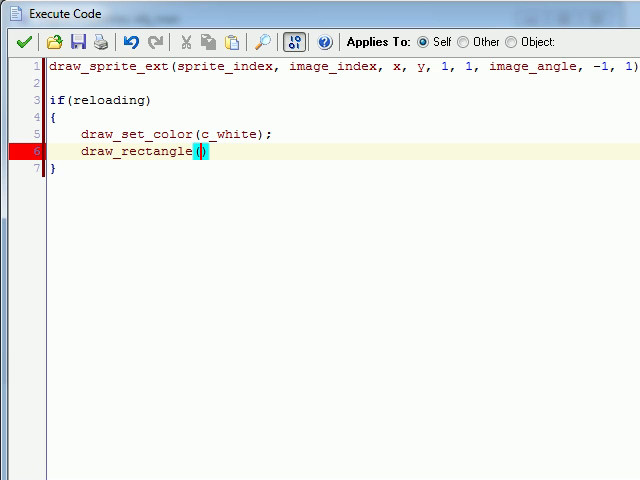
left_click(204, 153)
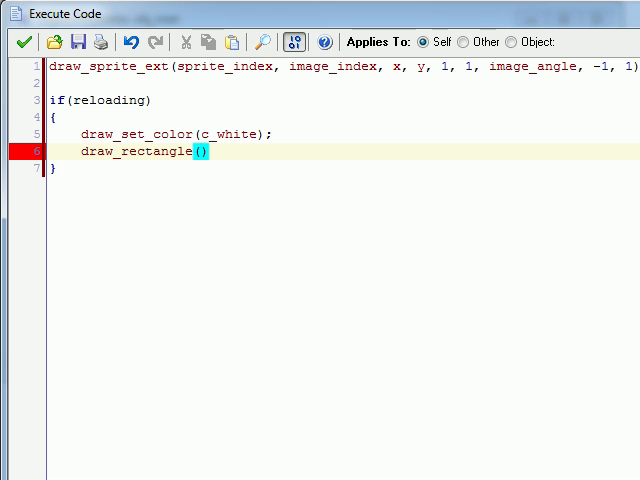
type("x,y")
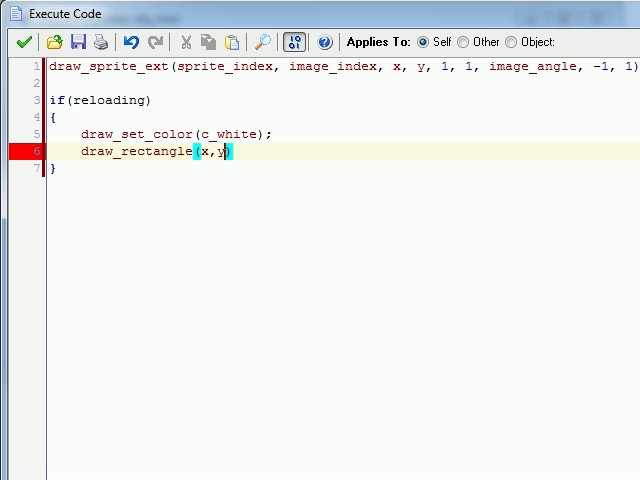
type("-16,")
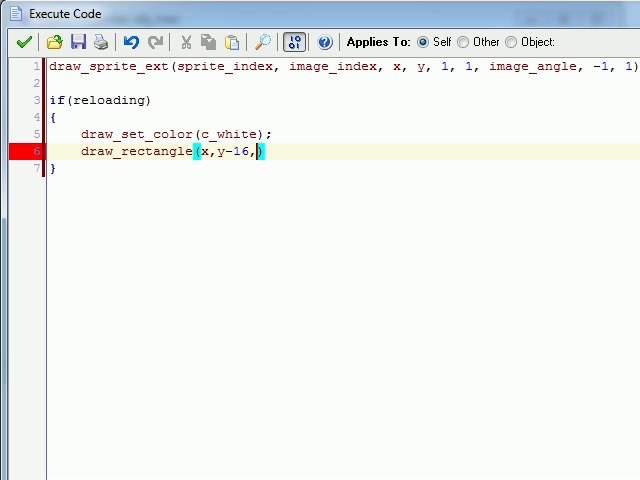
type("x,")
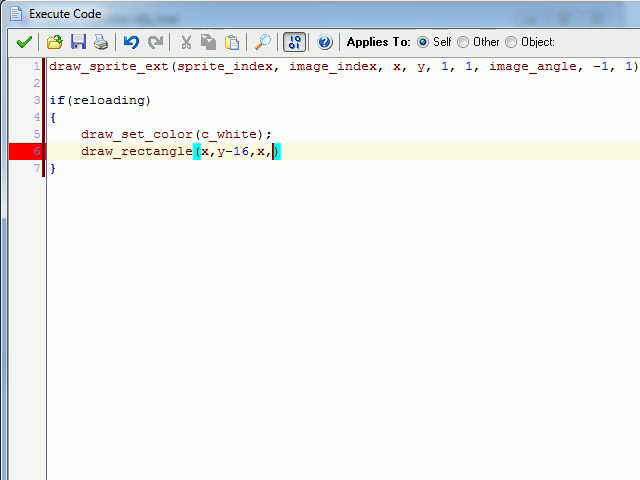
type("y-")
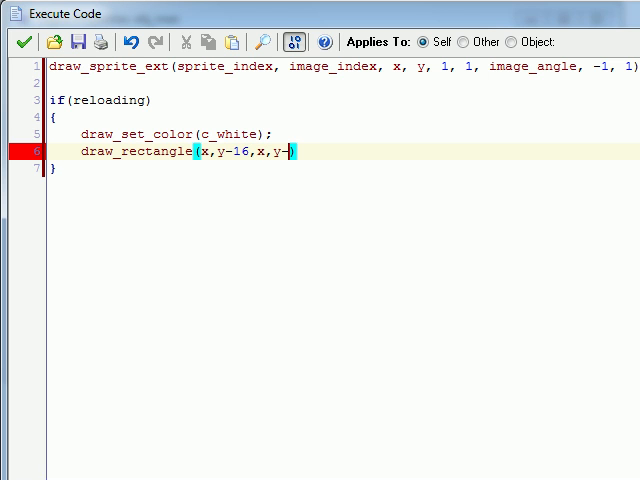
type("18)")
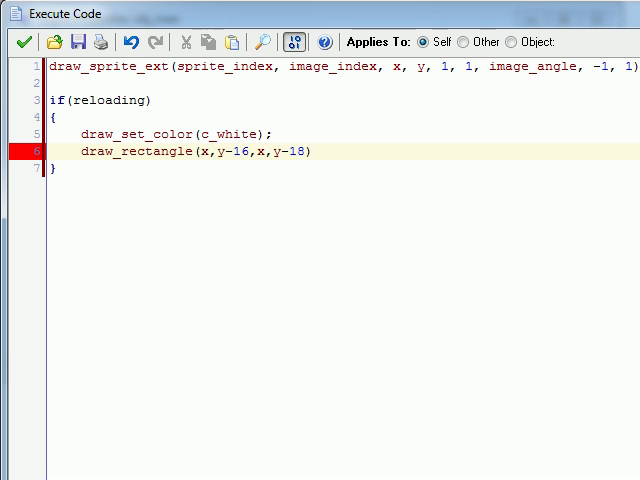
type("-16")
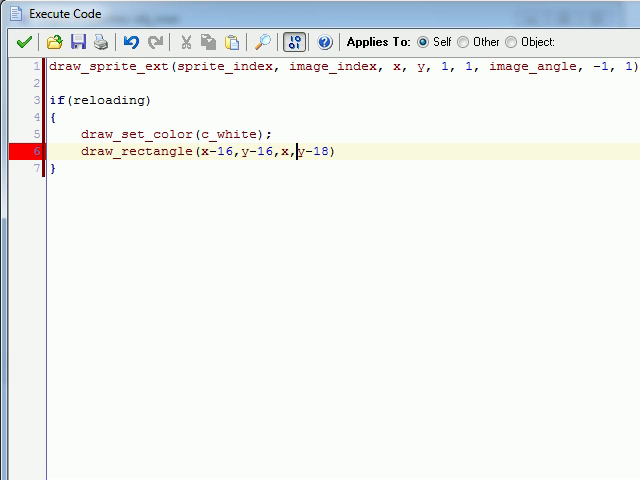
type("+")
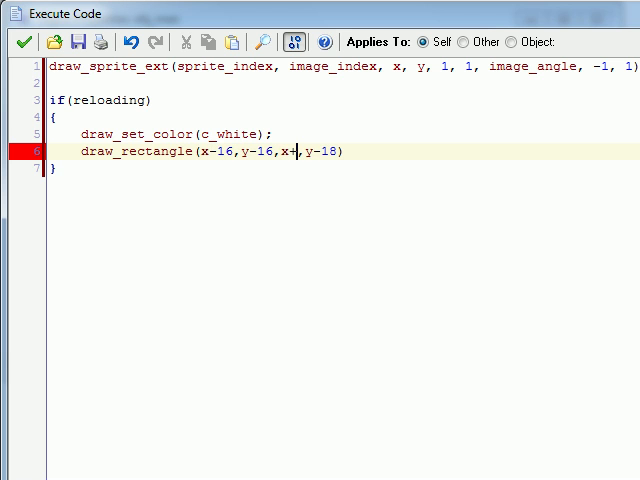
type("16")
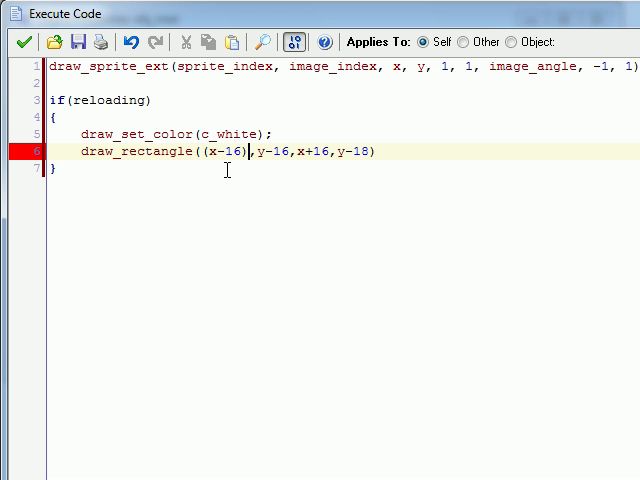
type("+")
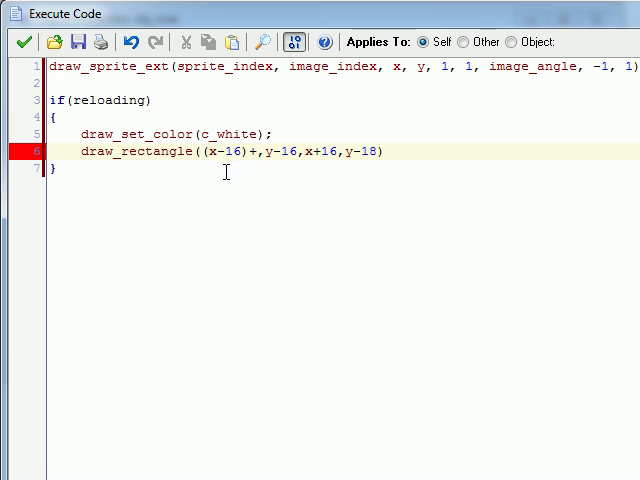
mouse_move(242, 269)
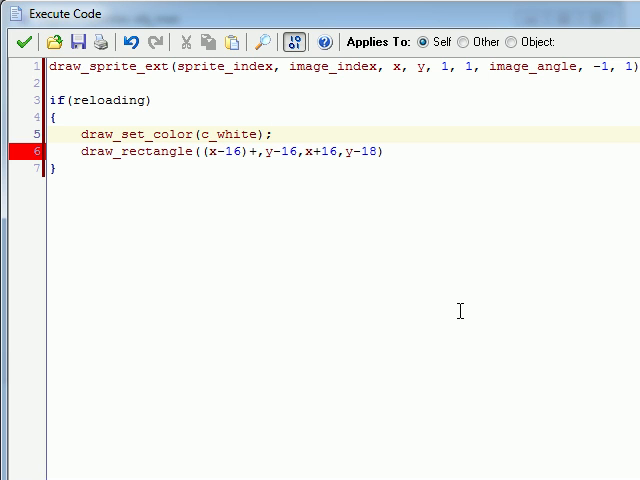
mouse_move(385, 180)
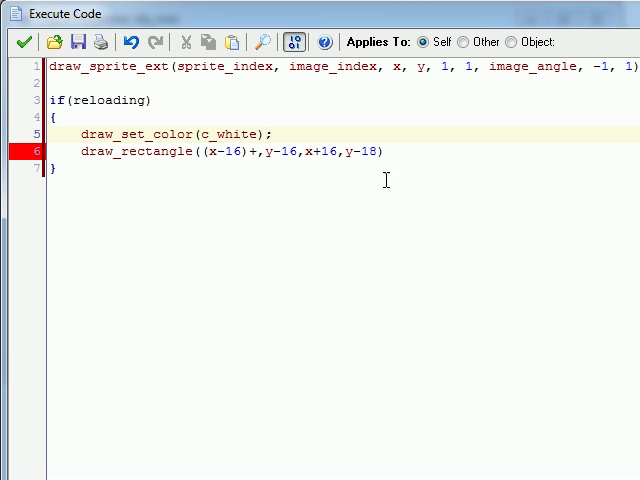